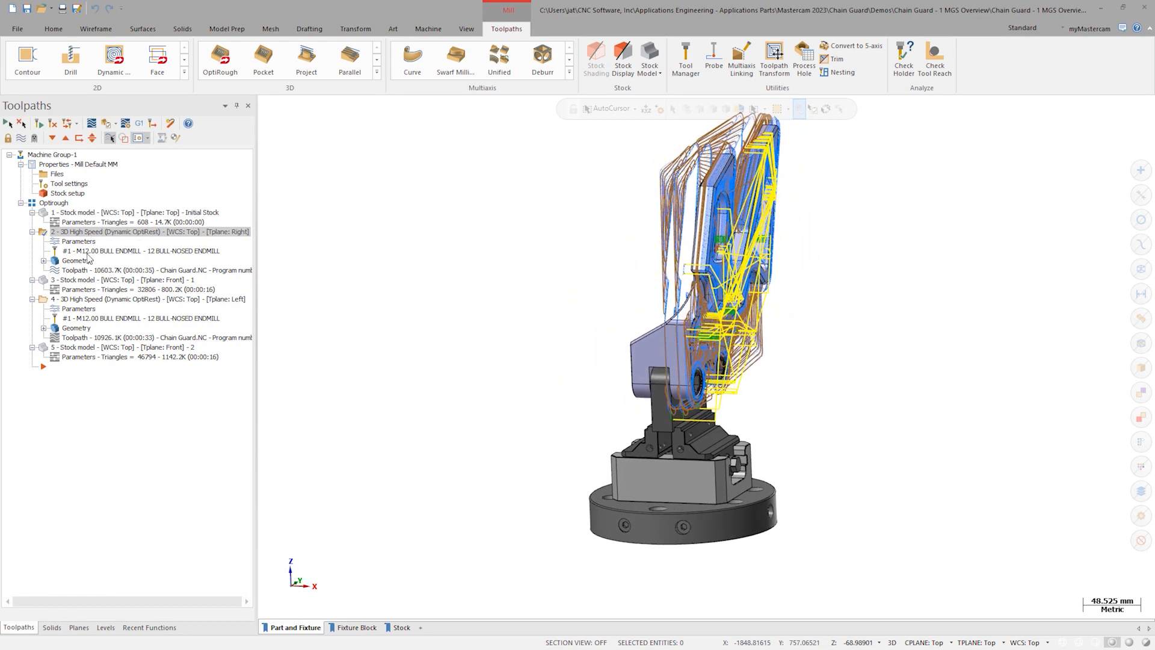
View Stock model 3's remaining stock, then display the left-plane OptiRest toolpath (operation 4).
click(95, 280)
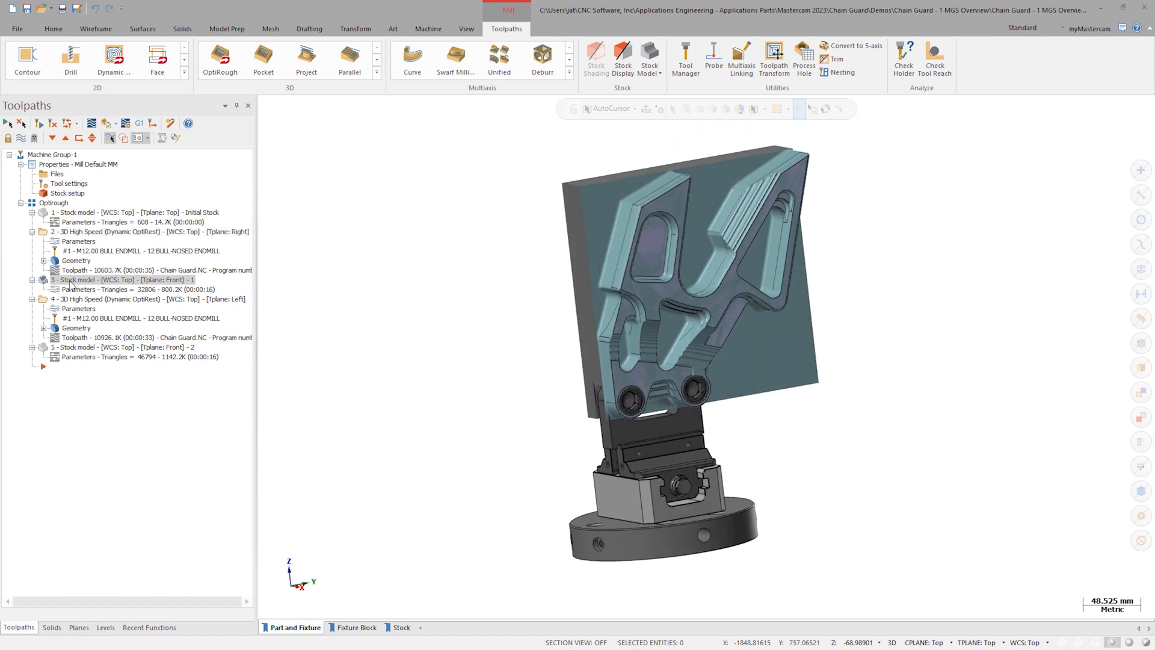
click(147, 298)
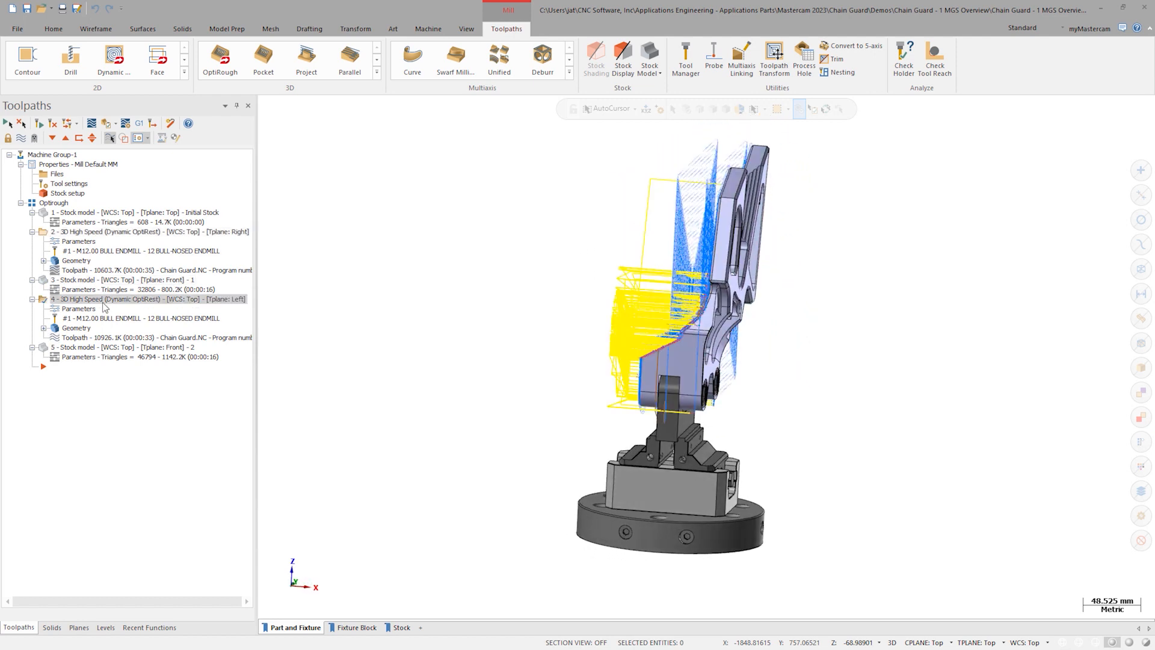